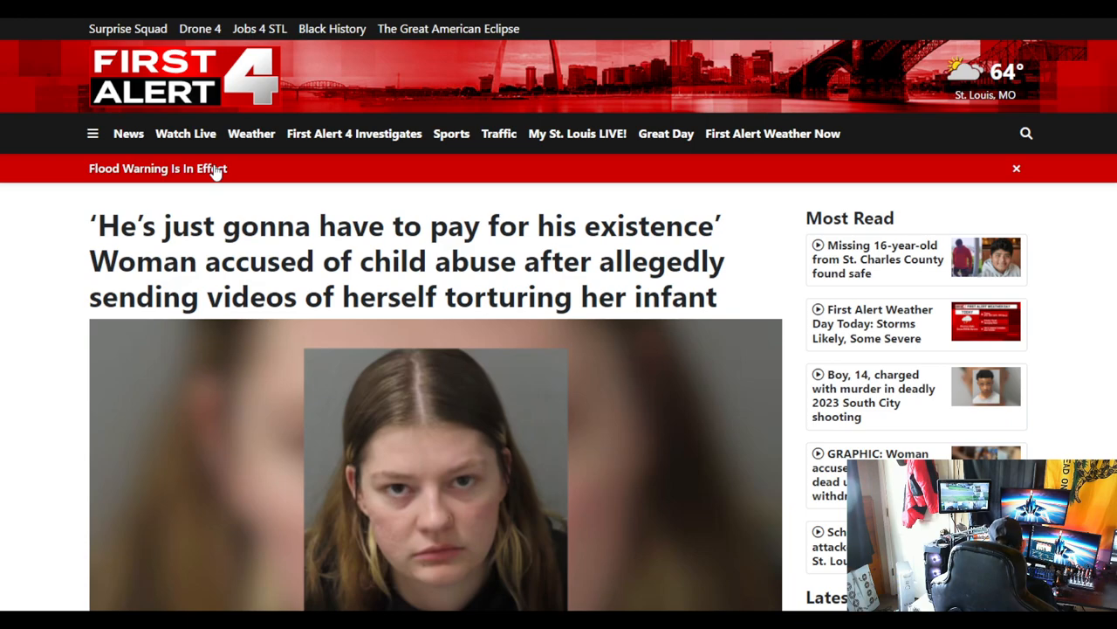
pyautogui.scroll(-3)
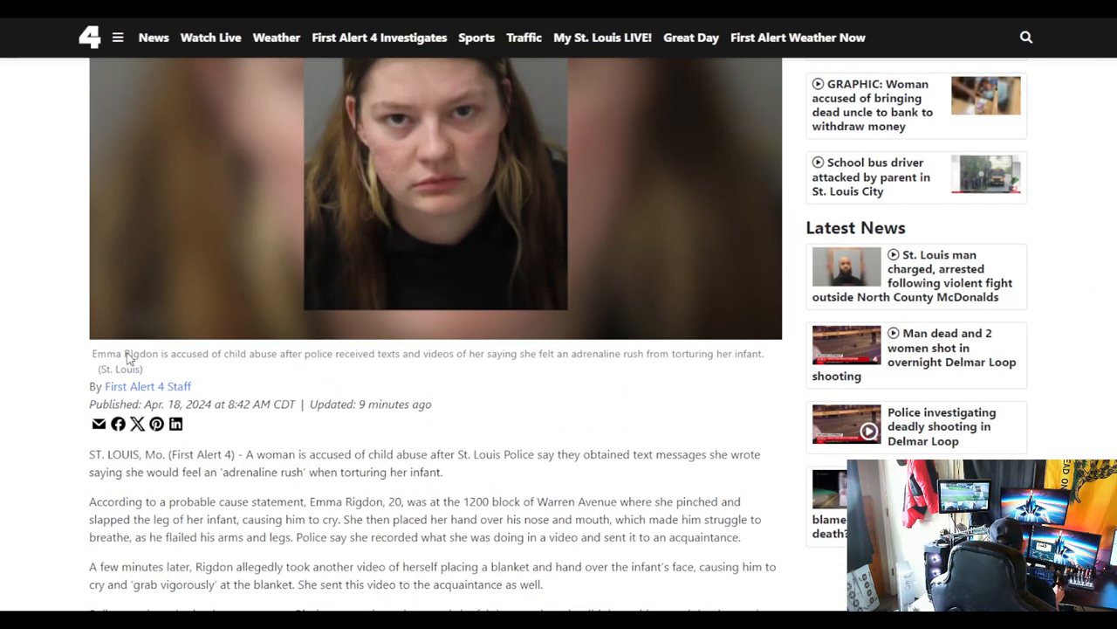
pyautogui.scroll(-3)
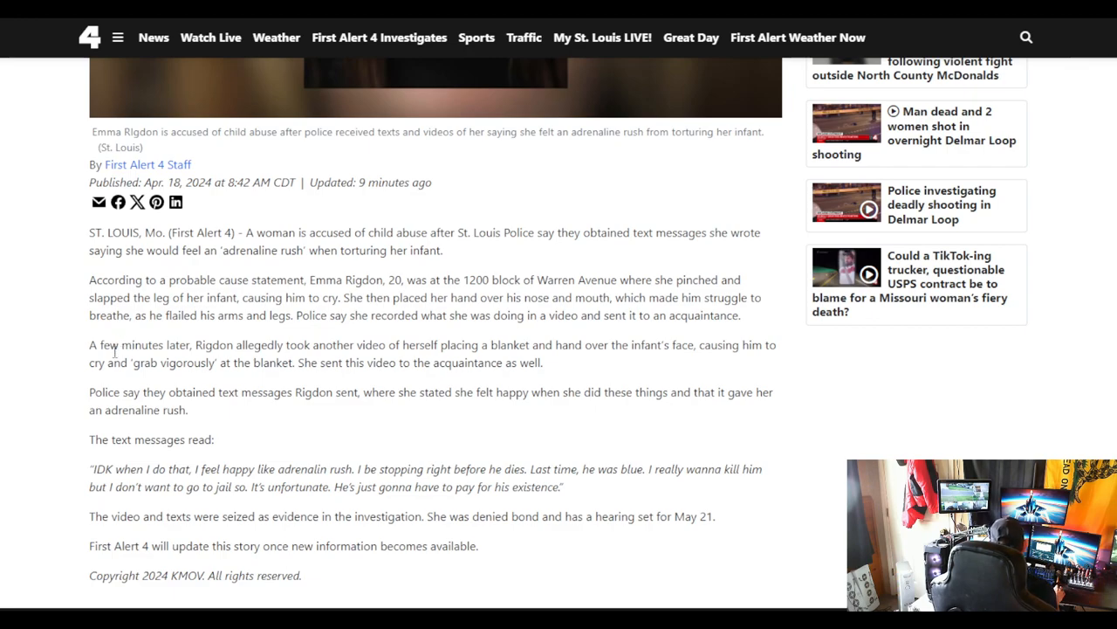
pyautogui.moveTo(112, 353)
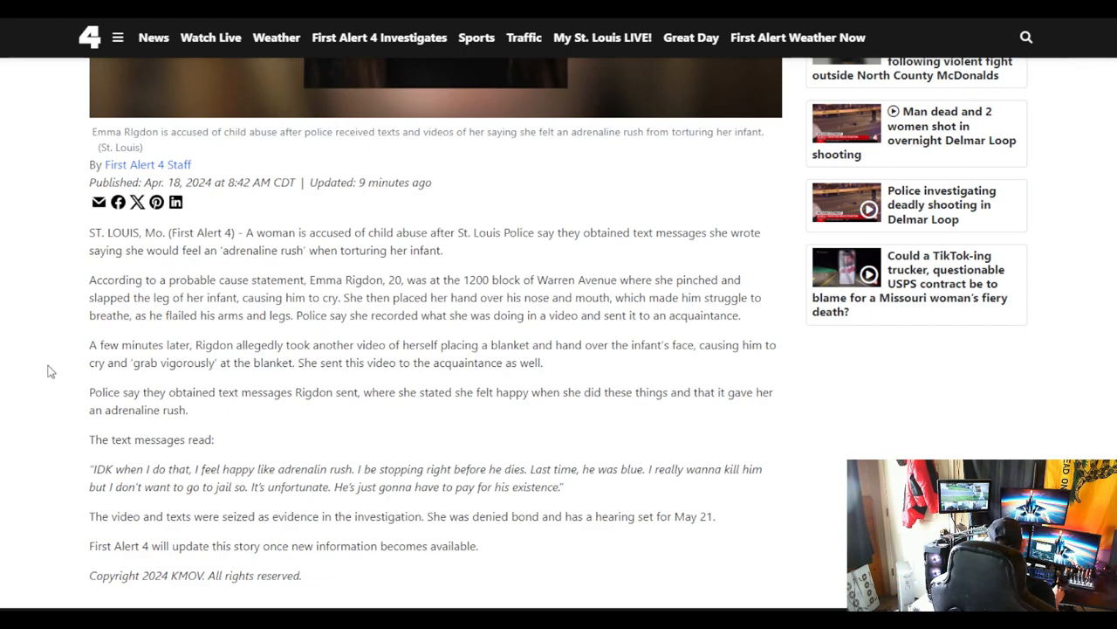
pyautogui.moveTo(38, 388)
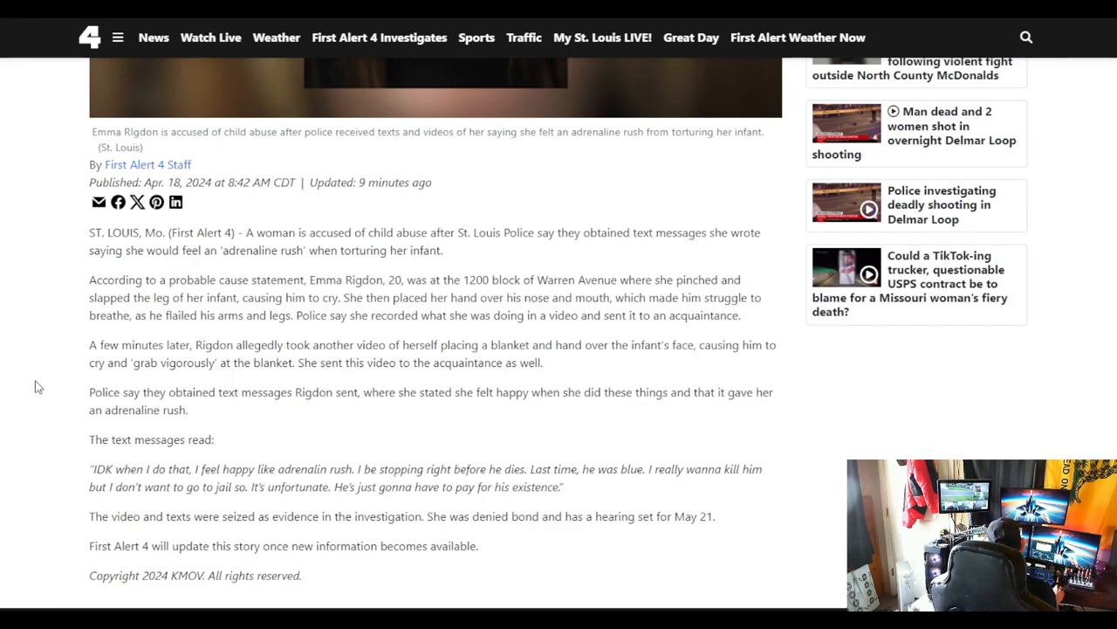
pyautogui.moveTo(45, 388)
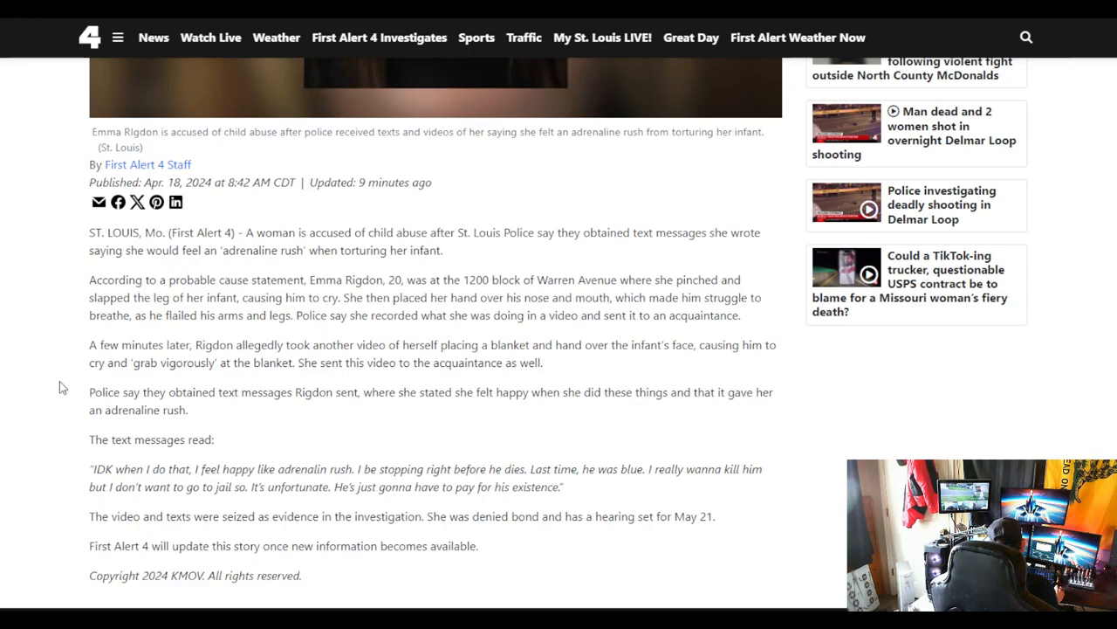
pyautogui.moveTo(53, 381)
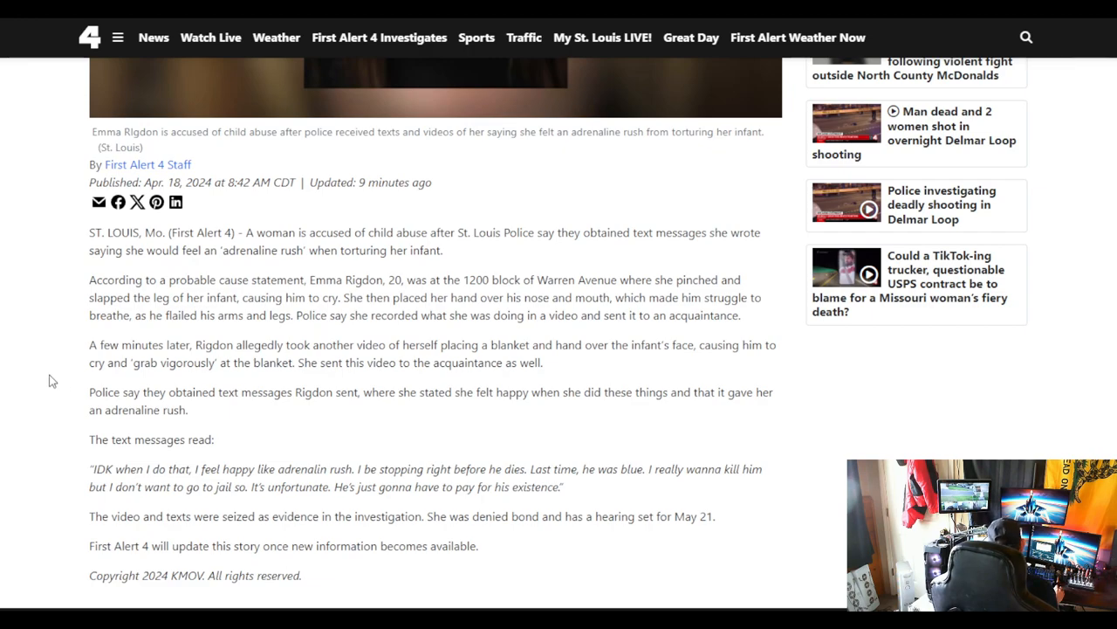
pyautogui.moveTo(34, 384)
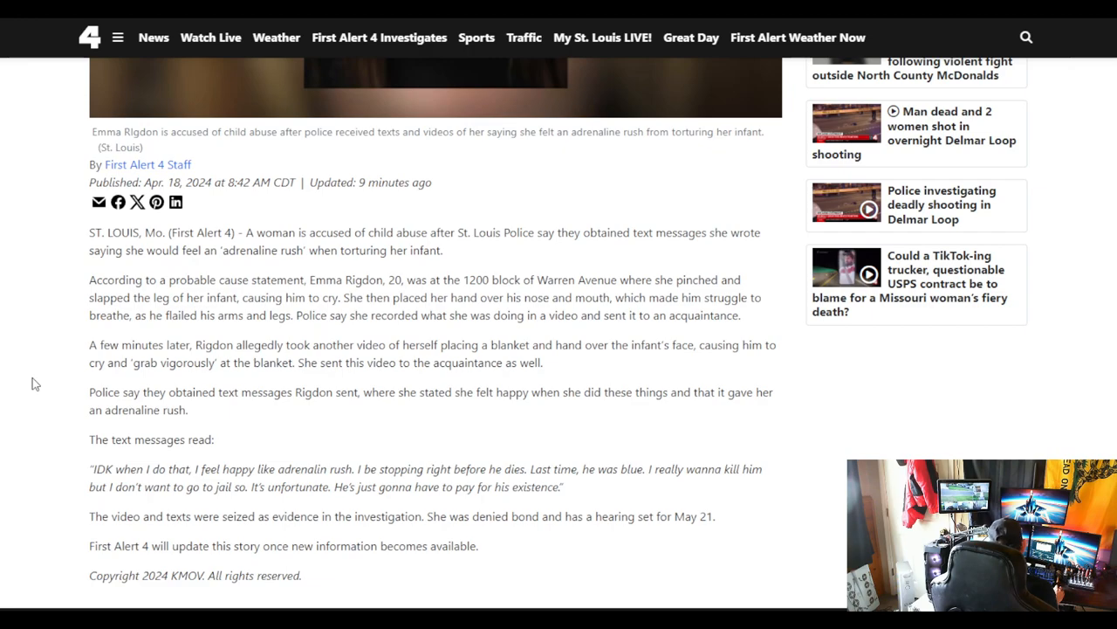
pyautogui.scroll(-3)
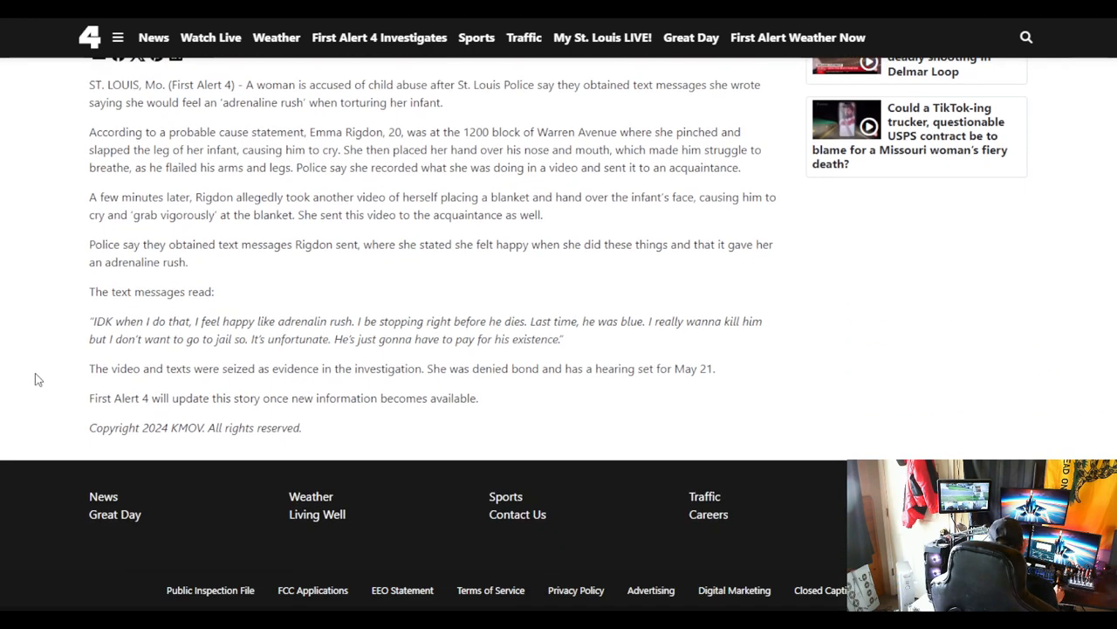
pyautogui.moveTo(53, 359)
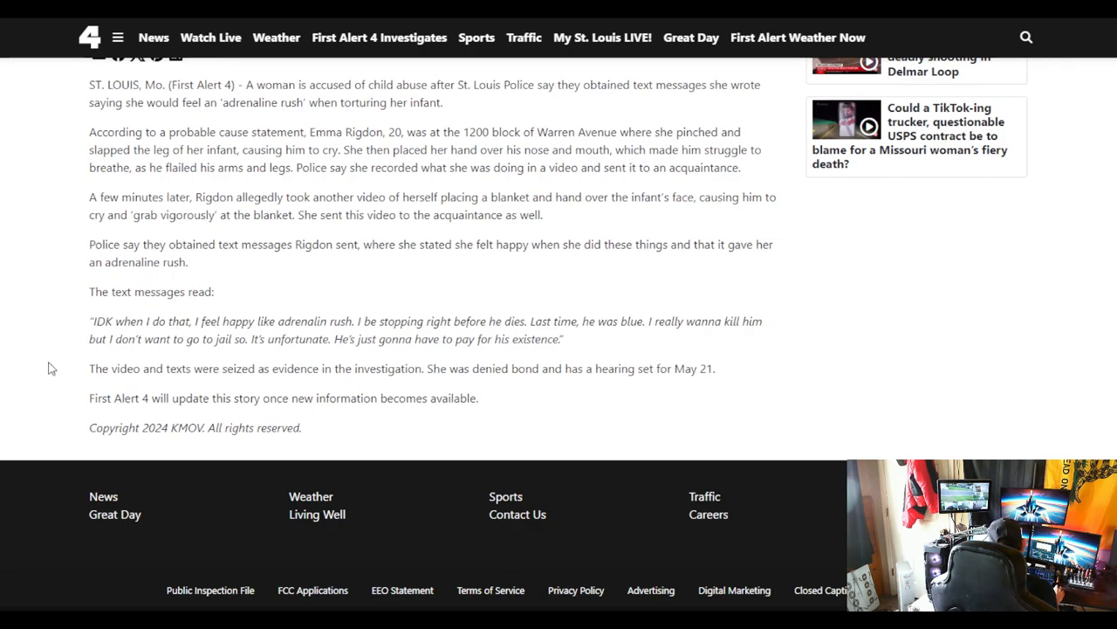
pyautogui.moveTo(55, 366)
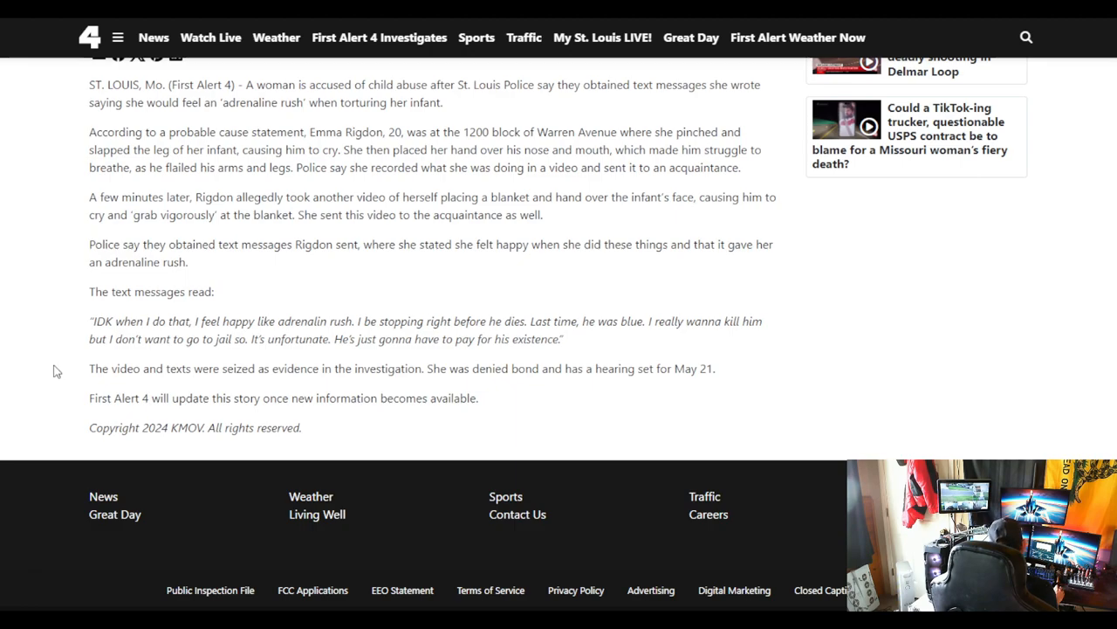
pyautogui.moveTo(59, 370)
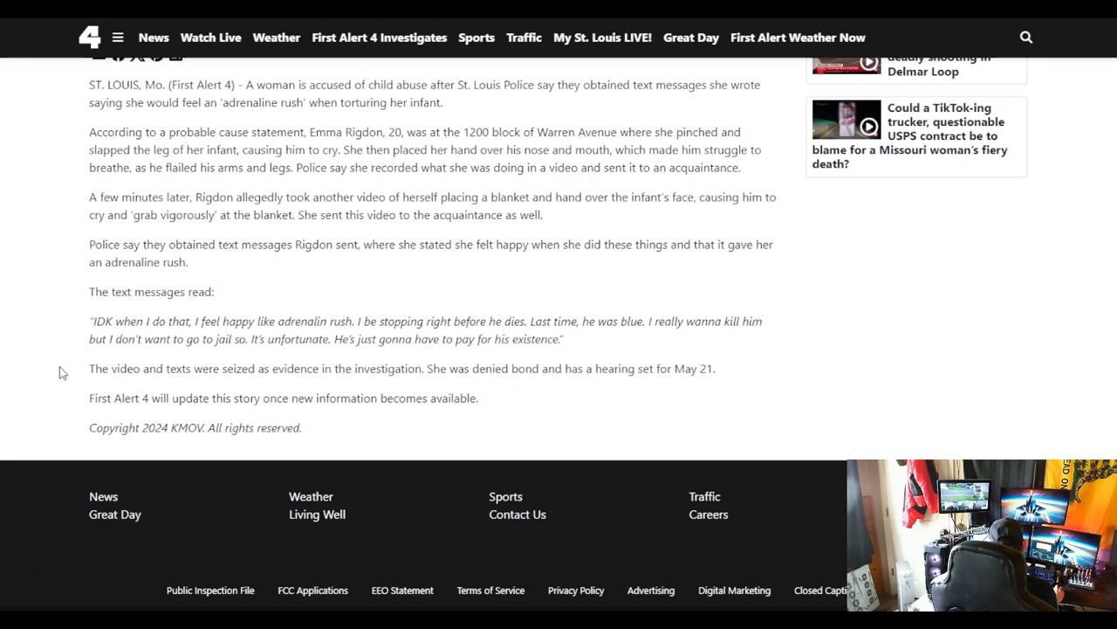
pyautogui.moveTo(74, 370)
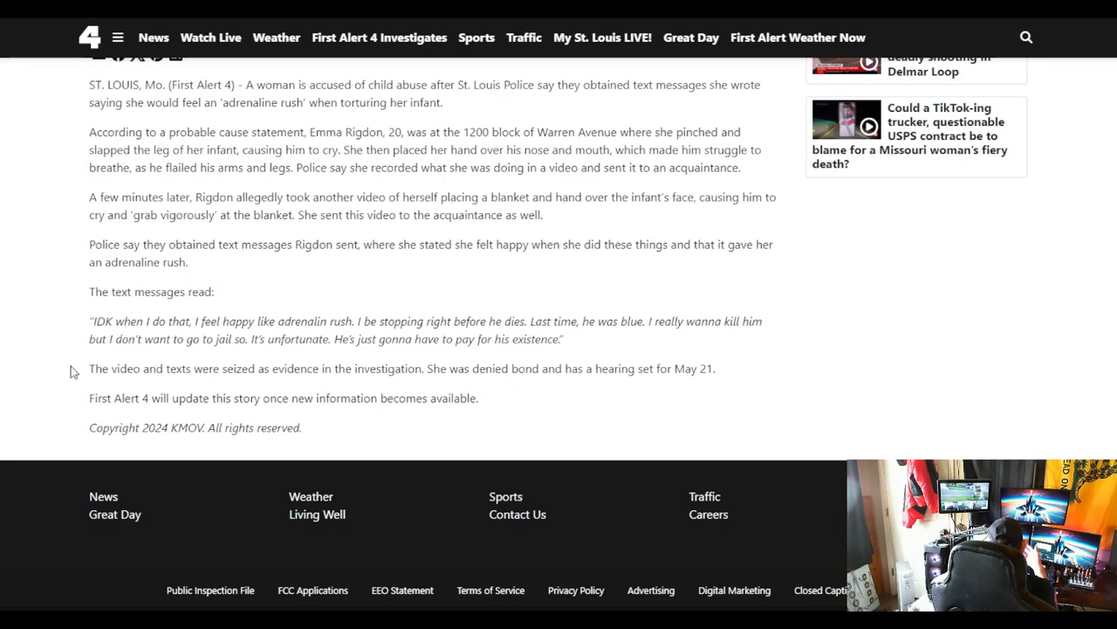